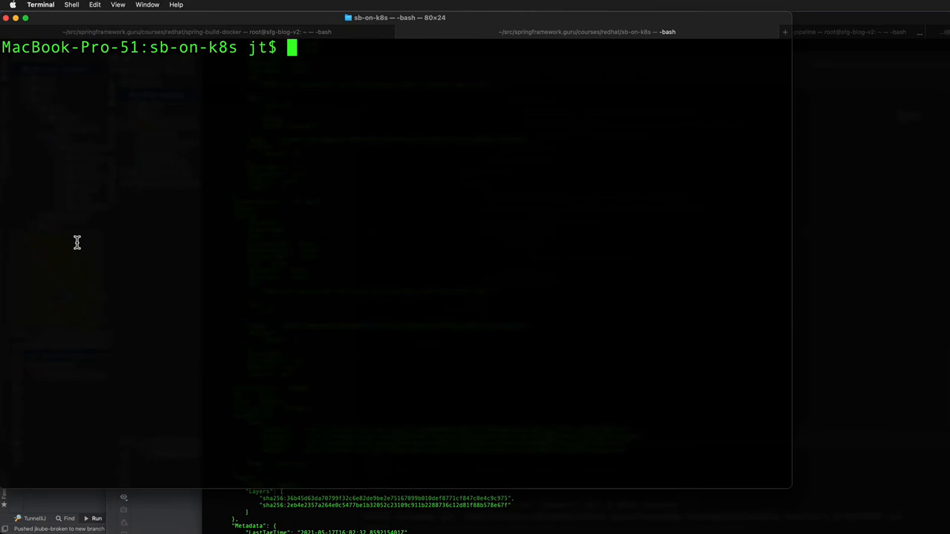
- Run kubectl get all to list the kbe-rest pod, services, deployment and replicaset
{"action": "type", "text": "kubectl"}
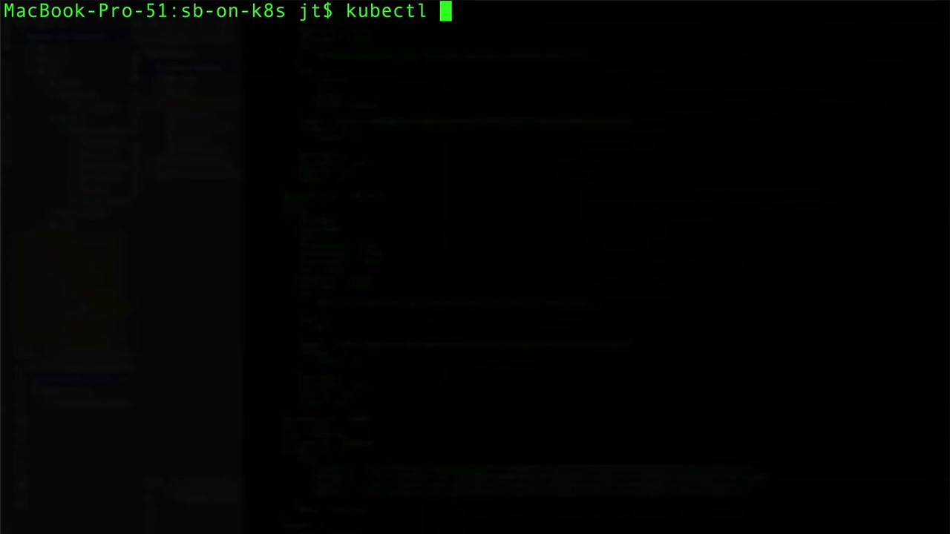
{"action": "type", "text": "get"}
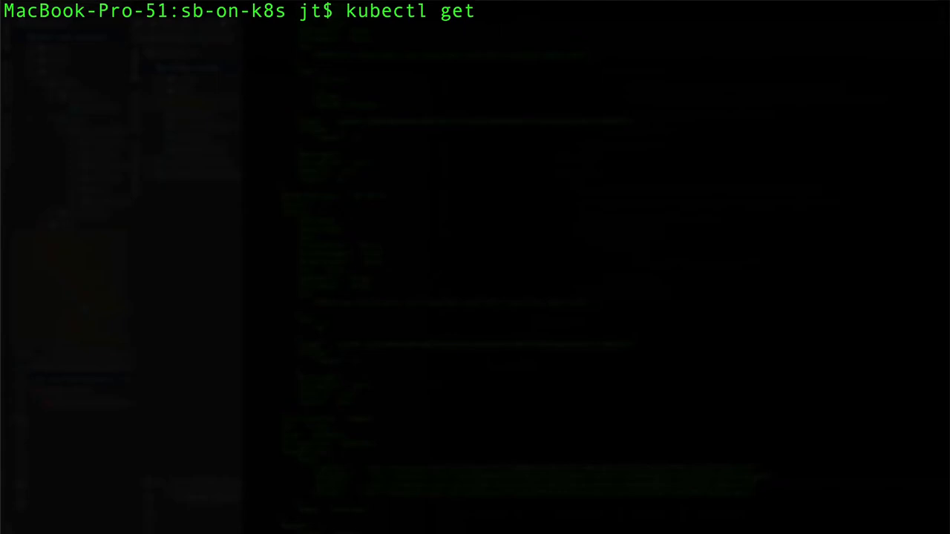
{"action": "key", "text": "Return"}
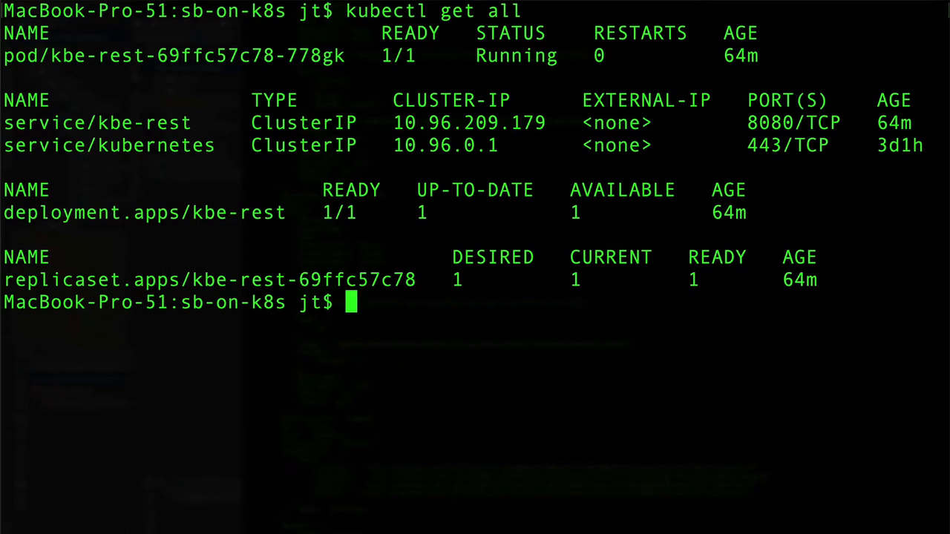
{"action": "type", "text": "clear"}
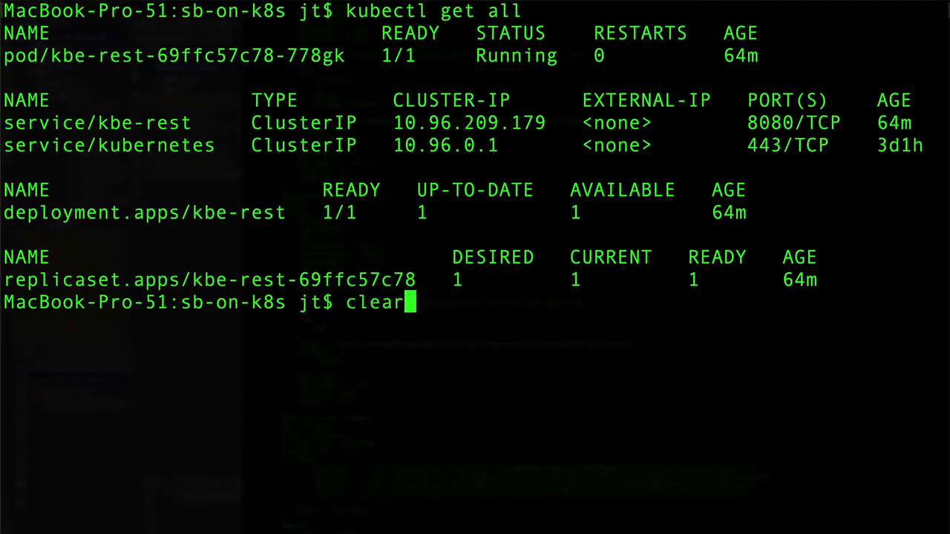
- Clear the screen and delete the kbe-rest service with kubectl delete service kbe-rest
{"action": "key", "text": "Return"}
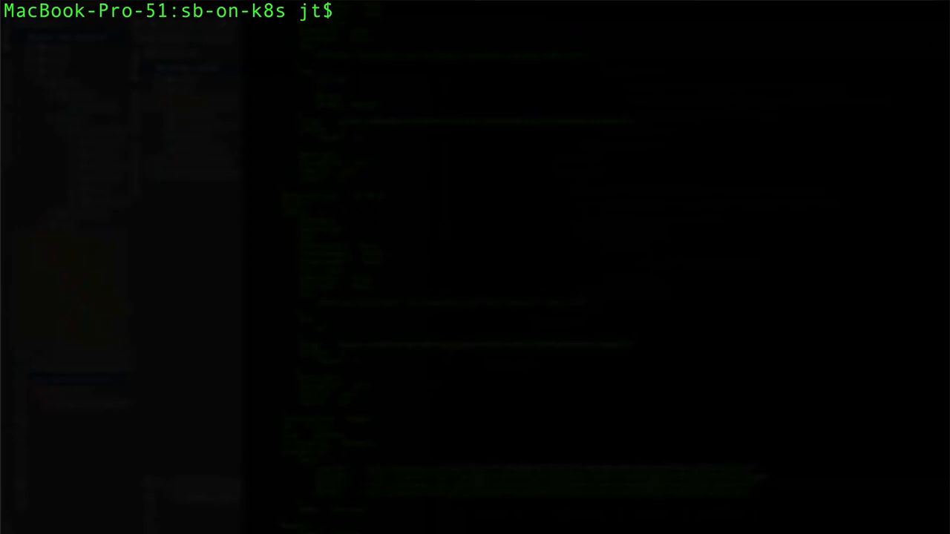
{"action": "type", "text": "kubectl"}
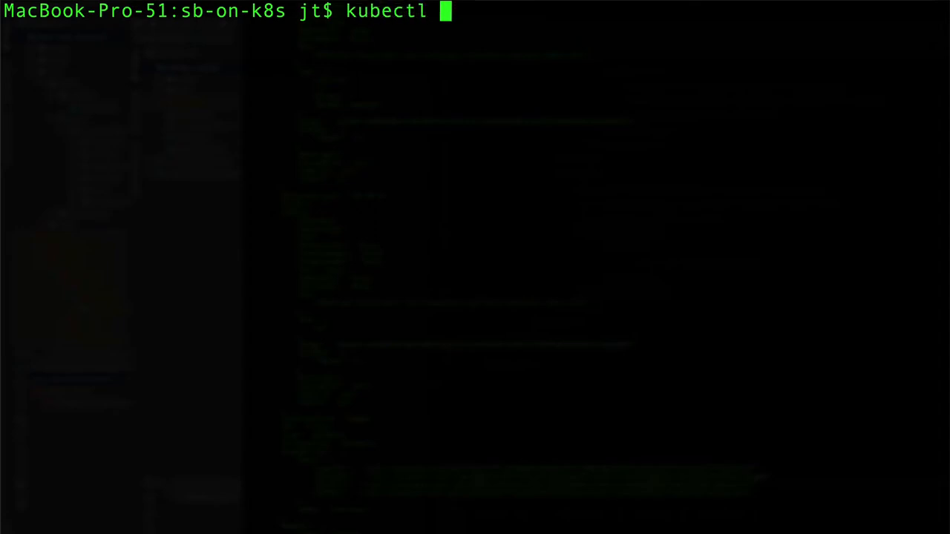
{"action": "type", "text": "delete ser"}
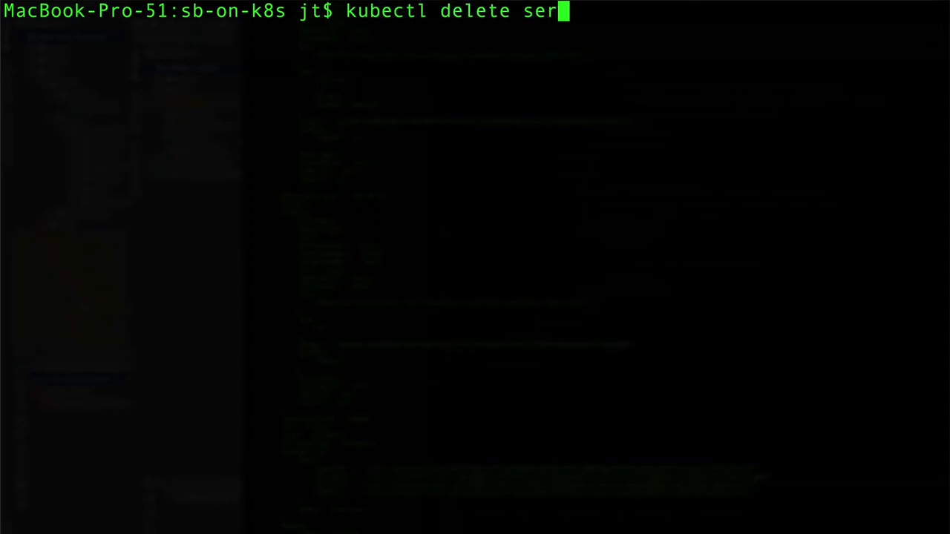
{"action": "type", "text": "vice"}
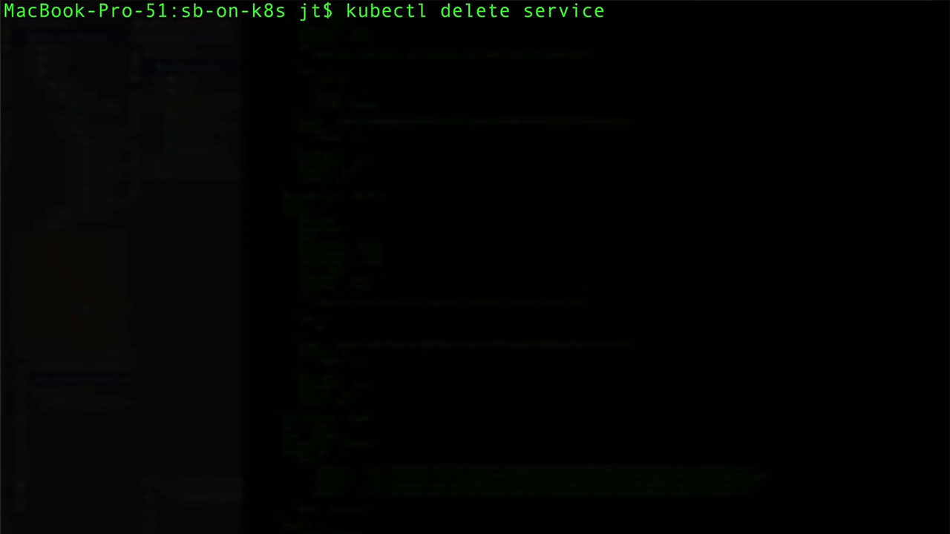
{"action": "type", "text": "kbe"}
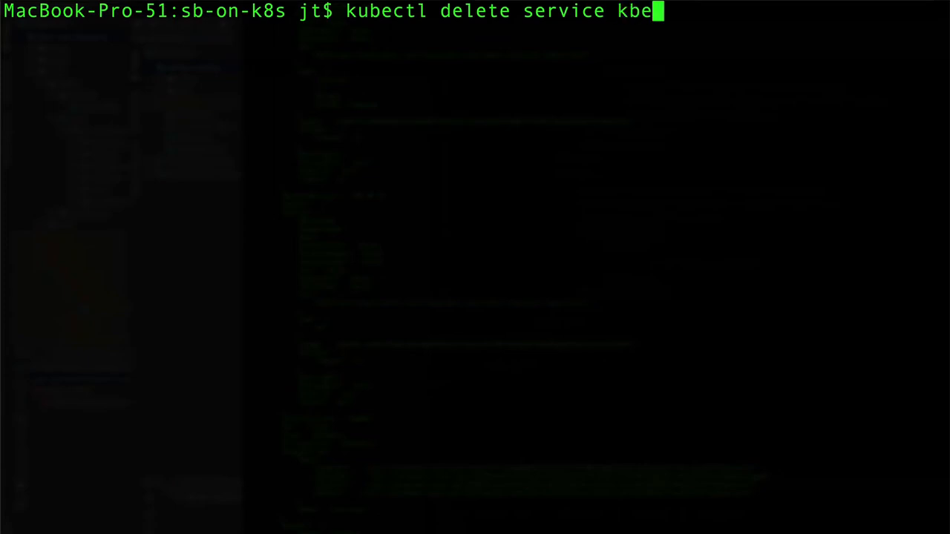
{"action": "type", "text": "-rest"}
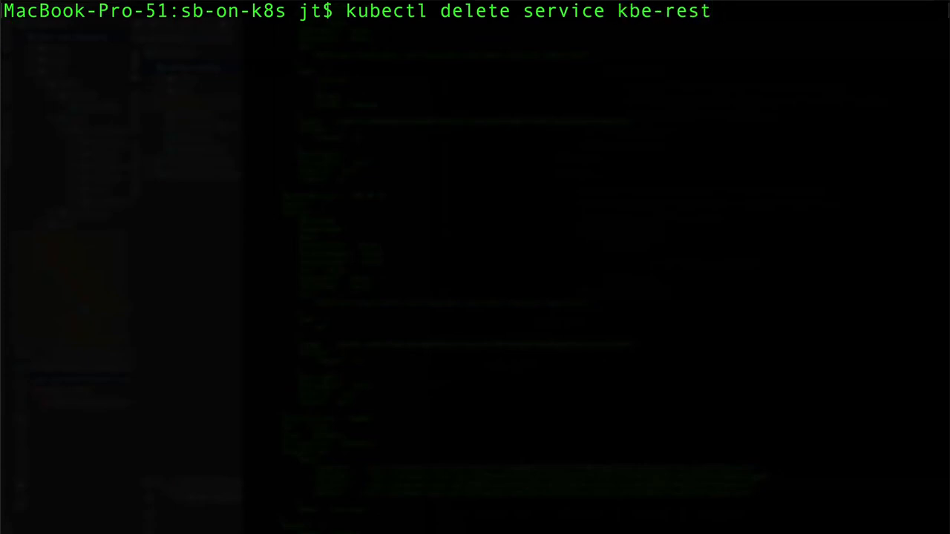
{"action": "key", "text": "Return"}
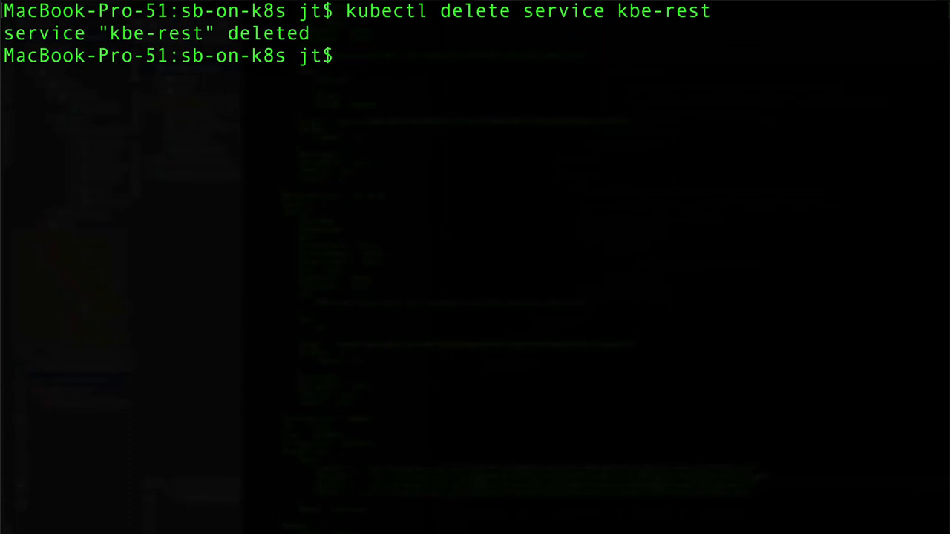
{"action": "type", "text": "kube"}
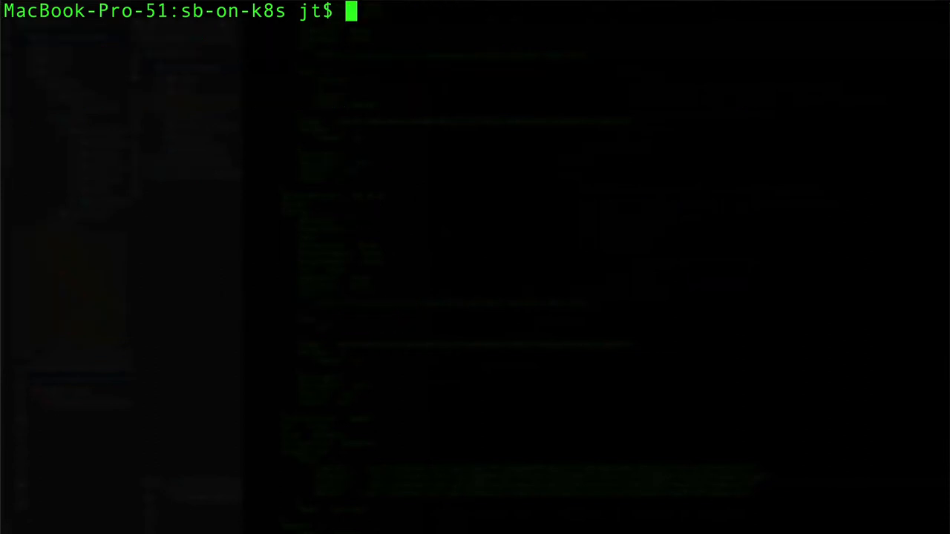
- Delete the kbe-rest deployment and relist resources, showing only the kubernetes service
{"action": "type", "text": "kube"}
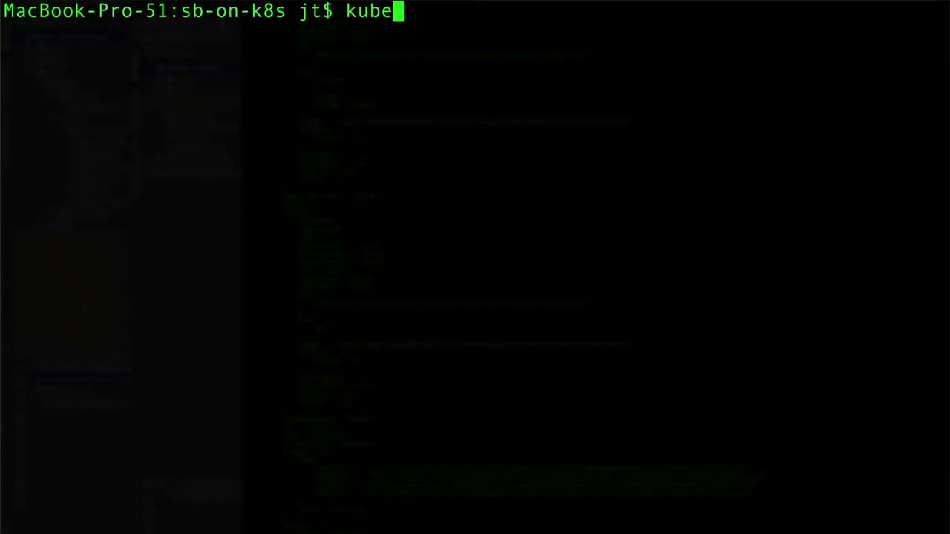
{"action": "type", "text": "ctl del"}
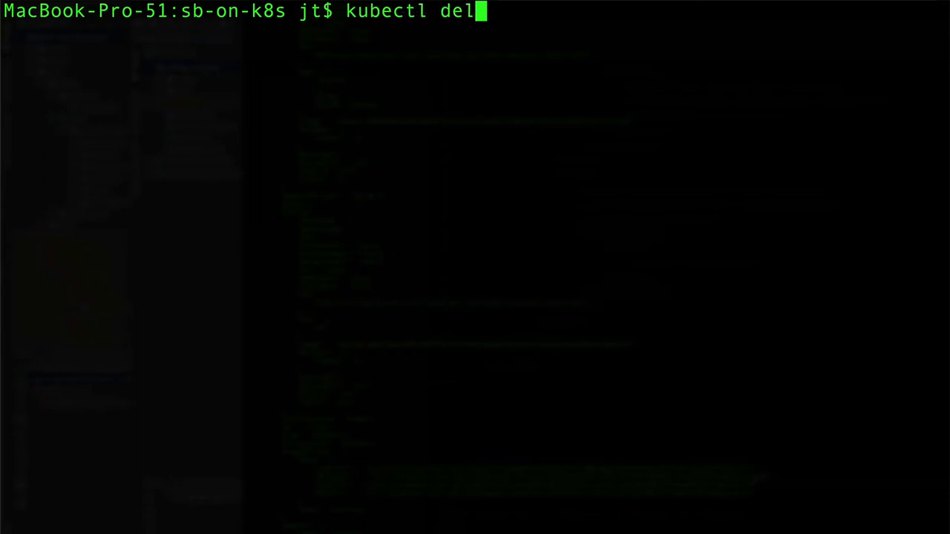
{"action": "type", "text": "ete deployme"}
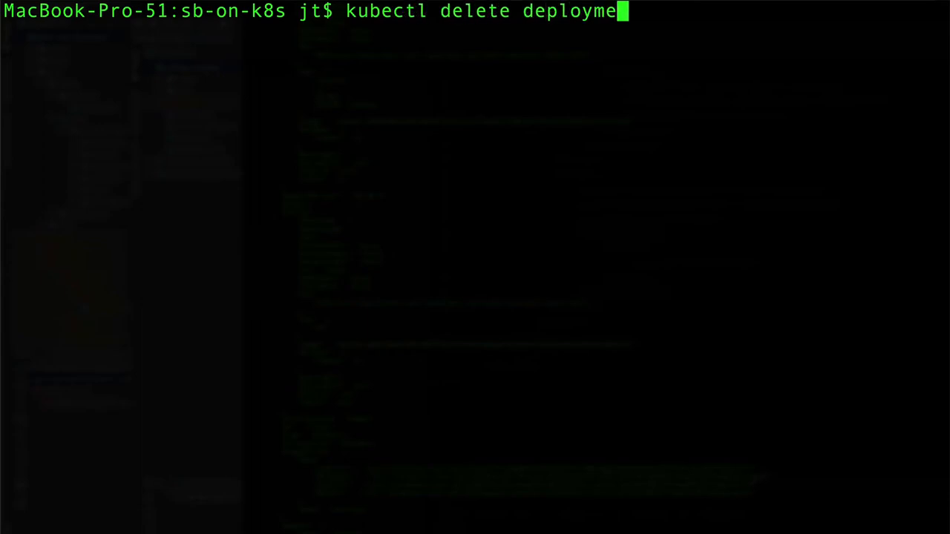
{"action": "type", "text": "nt k"}
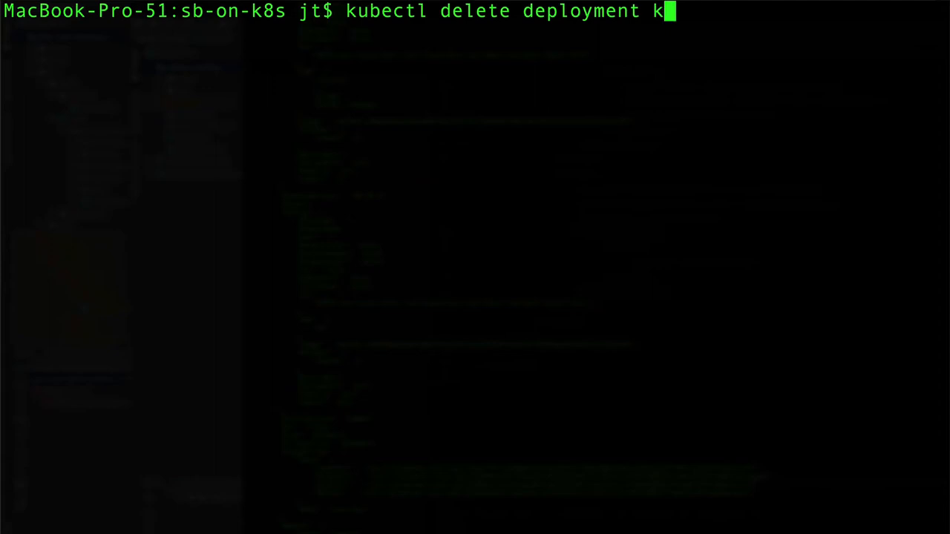
{"action": "type", "text": "be-rest"}
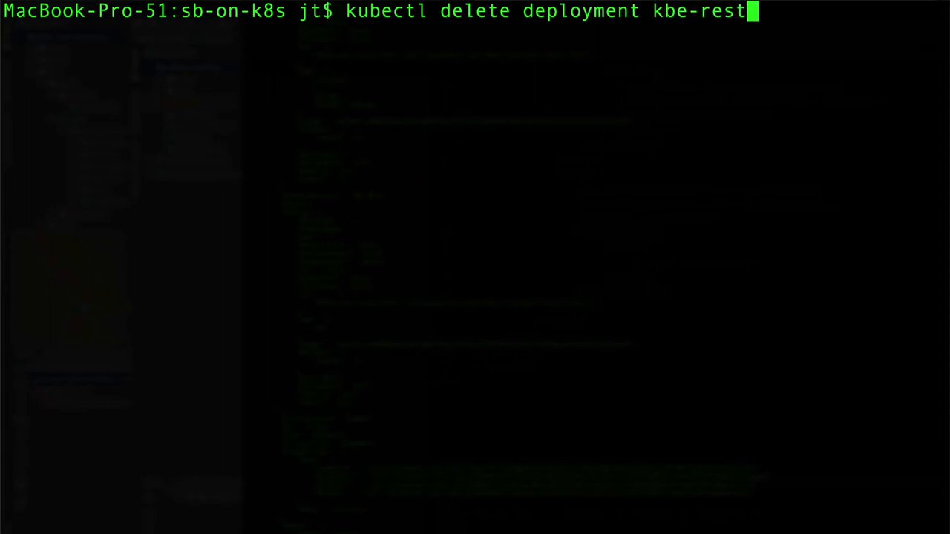
{"action": "key", "text": "Return"}
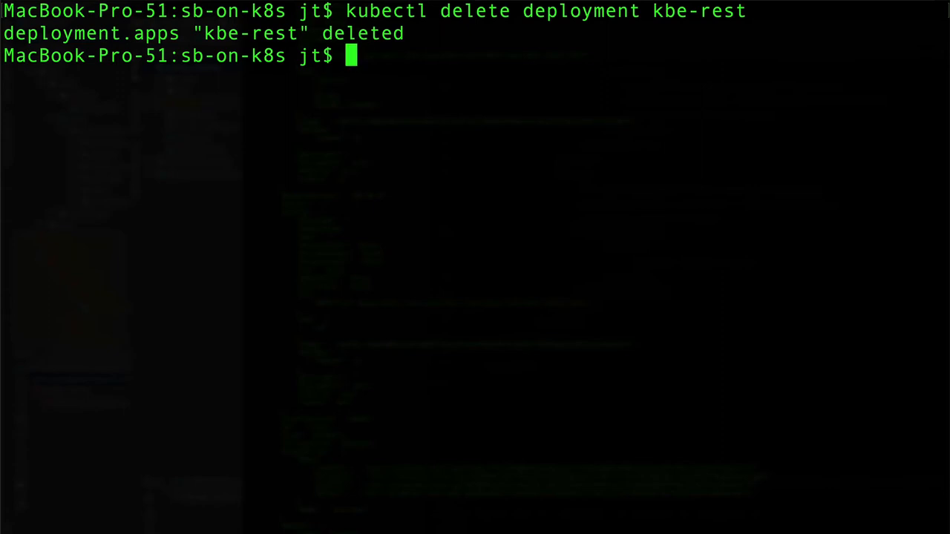
{"action": "key", "text": "Return"}
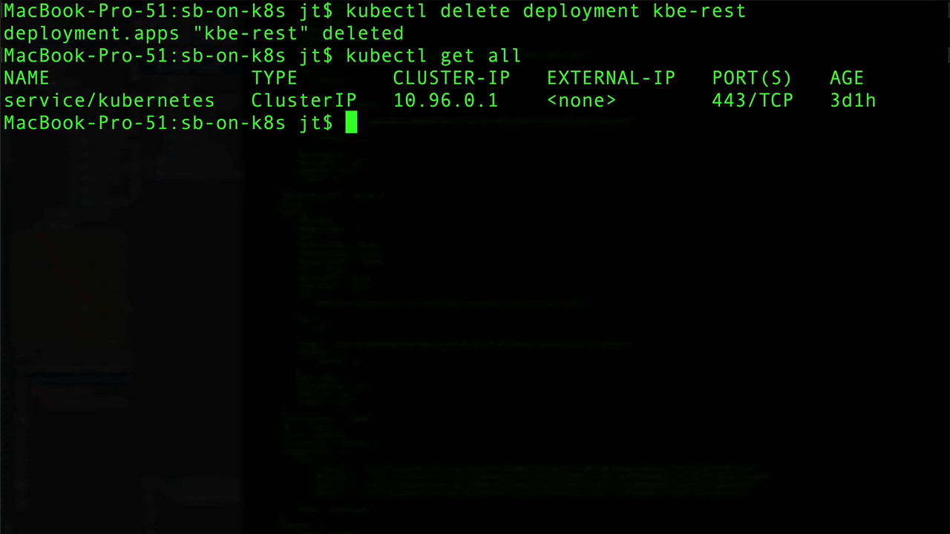
- Run docker ps to confirm no Docker containers are running
{"action": "type", "text": "docker ps"}
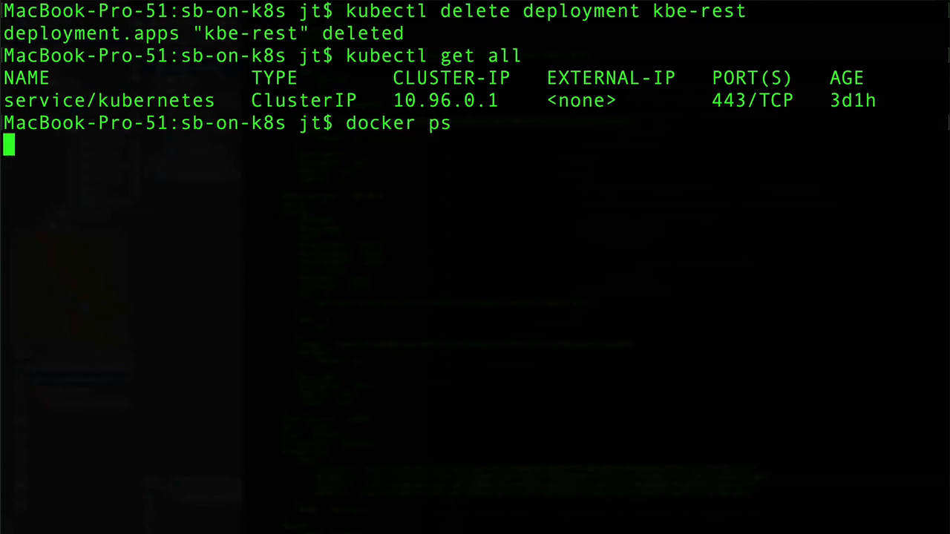
{"action": "key", "text": "Return"}
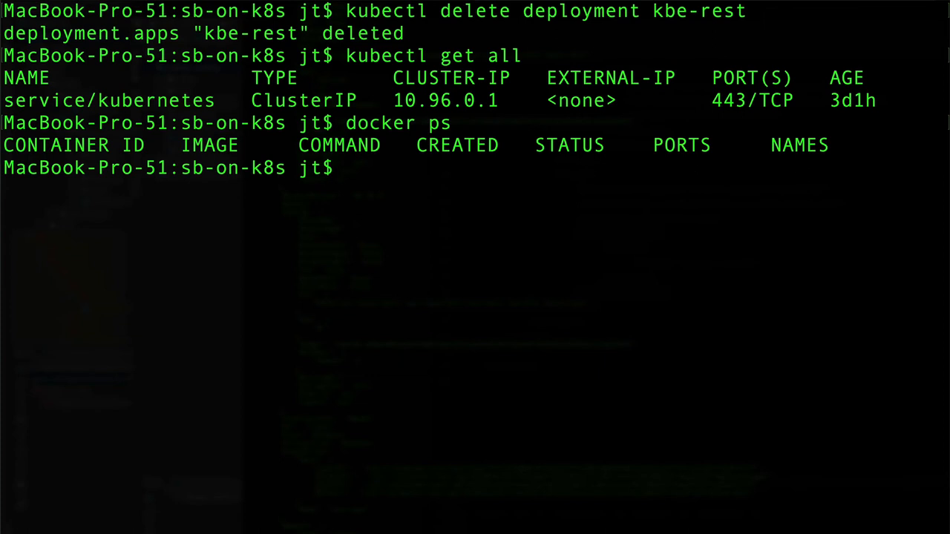
{"action": "type", "text": "kubectl get all"}
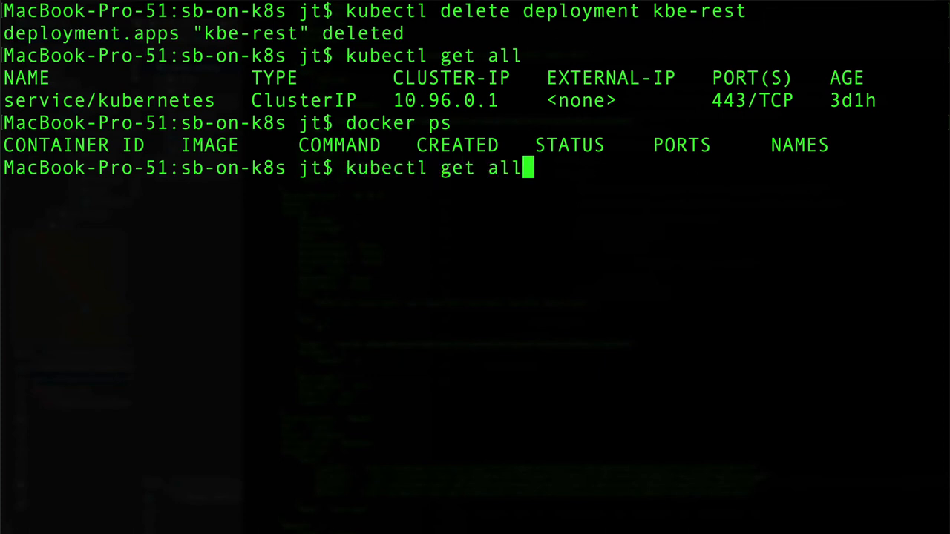
- Recall the previous kubectl delete deployment kbe-rest command at the prompt
{"action": "key", "text": "Up"}
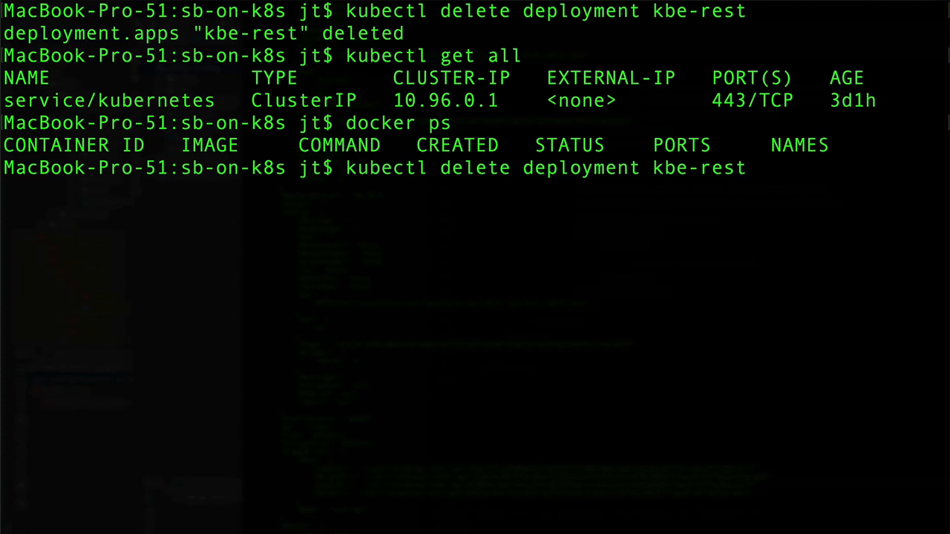
{"action": "mouse_move", "coordinate": [754, 167]}
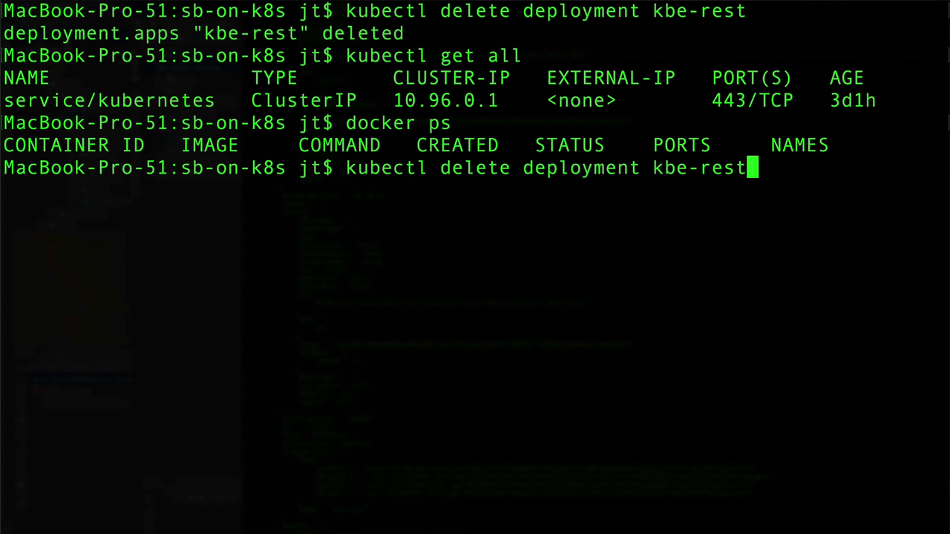